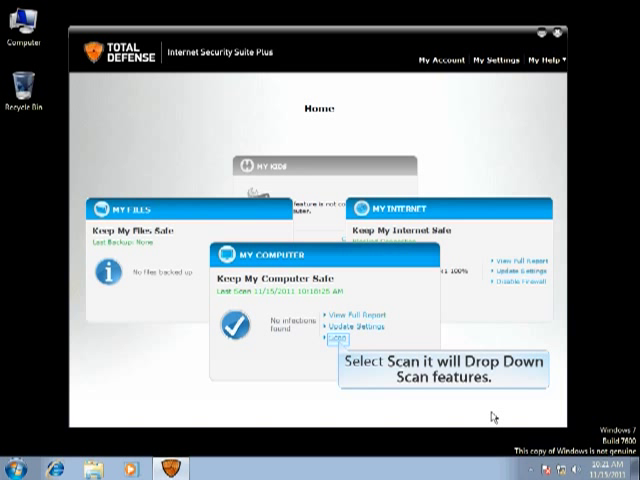
- Run a Quick Scan from the My Computer panel and let it finish with 0 threats found
{"action": "left_click", "coordinate": [340, 344]}
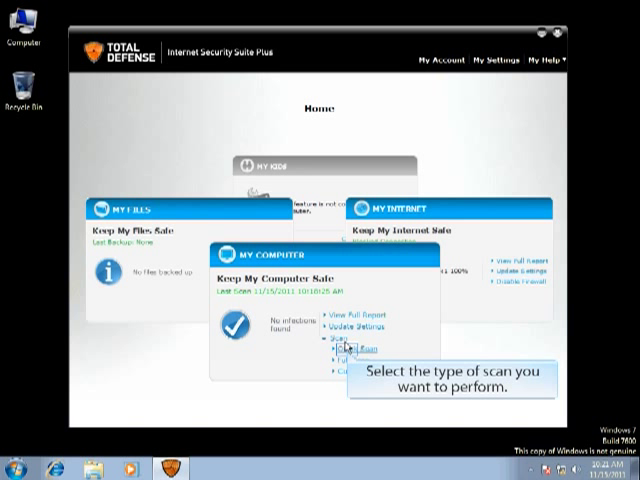
{"action": "left_click", "coordinate": [352, 348]}
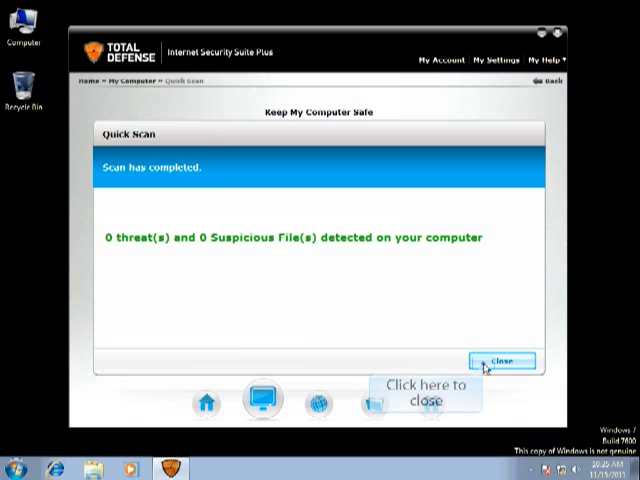
- Close the scan results and view the full Keep My Computer Safe report
{"action": "left_click", "coordinate": [504, 360]}
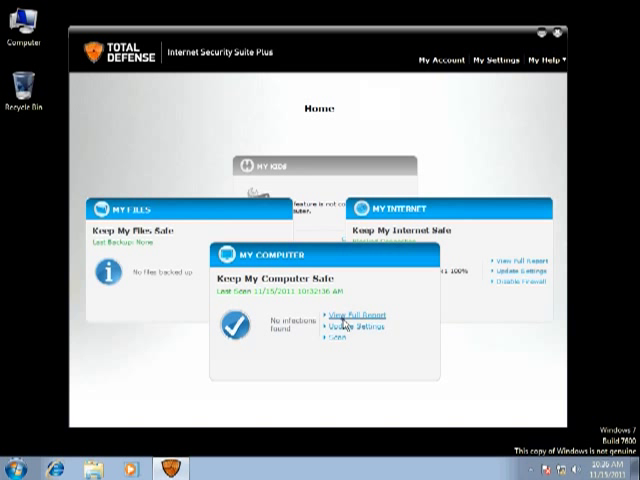
{"action": "left_click", "coordinate": [342, 312]}
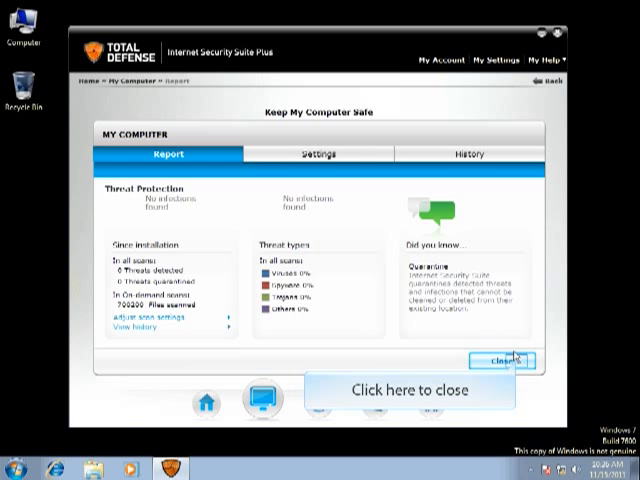
- Show the My Computer Threat Settings listing protection features and detected-threat options
{"action": "left_click", "coordinate": [504, 360]}
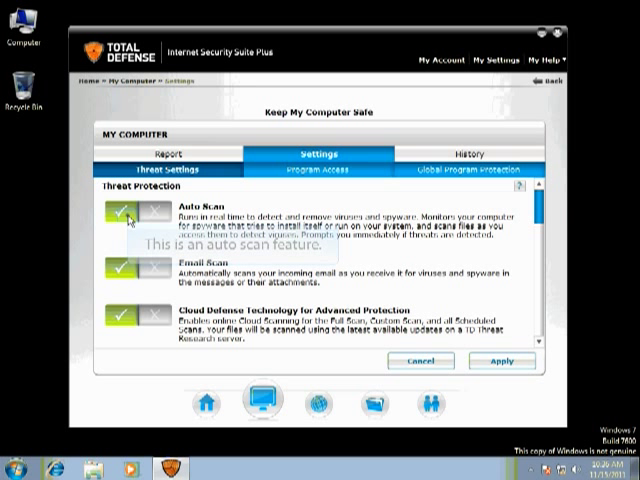
{"action": "mouse_move", "coordinate": [124, 276]}
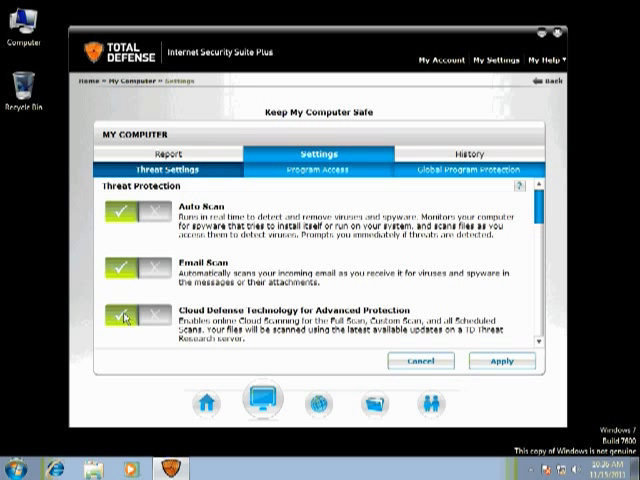
{"action": "scroll", "scroll_direction": "down", "scroll_amount": 3}
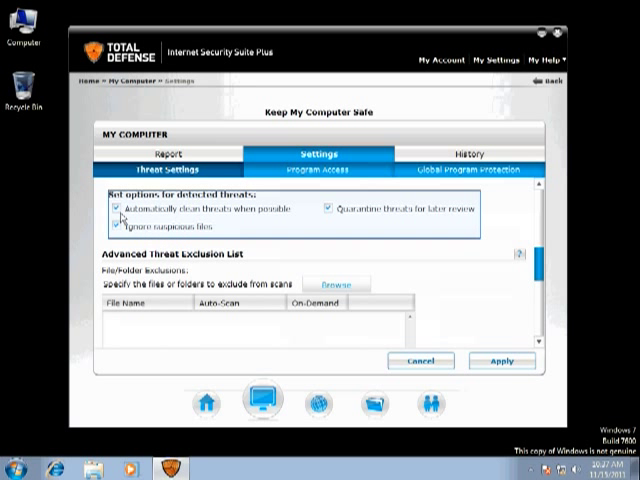
- Choose 'Automatically clean threats when possible' and move down to the Advanced Threat Exclusion List
{"action": "left_click", "coordinate": [120, 226]}
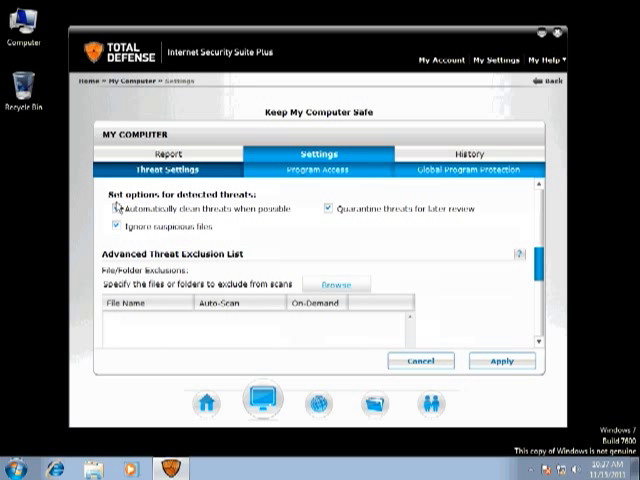
{"action": "scroll", "scroll_direction": "down", "scroll_amount": 3}
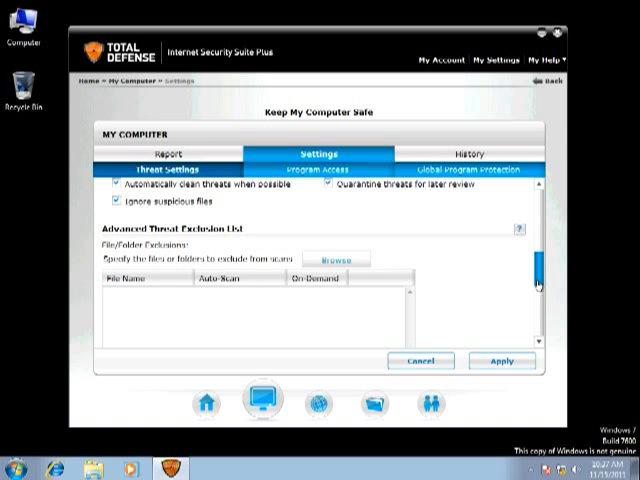
{"action": "scroll", "scroll_direction": "down", "scroll_amount": 3}
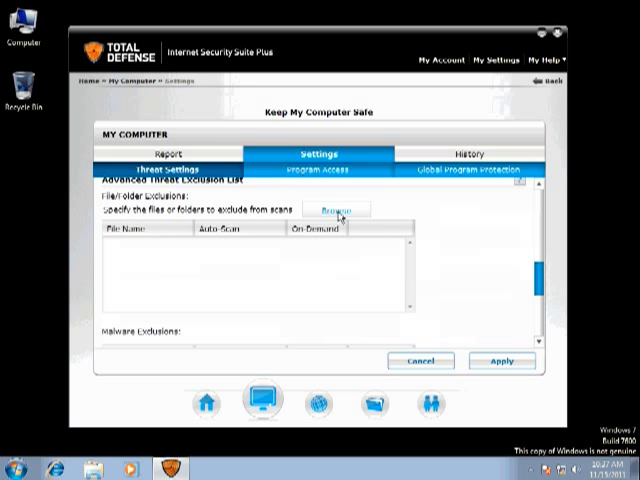
- Add a browsed folder to the scan exclusion list and apply the change, approving the UAC prompt
{"action": "left_click", "coordinate": [336, 208]}
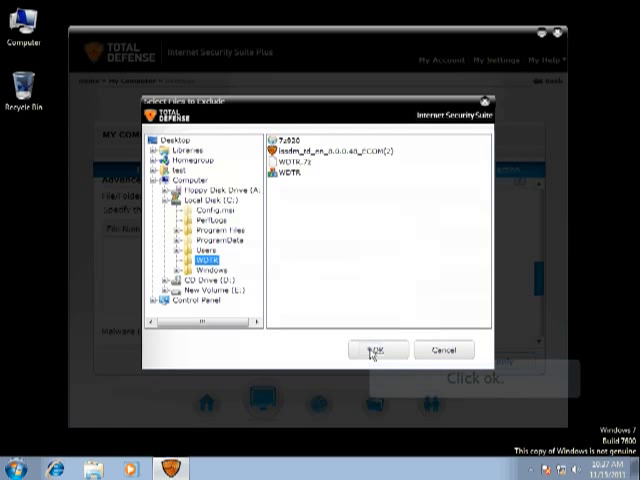
{"action": "left_click", "coordinate": [376, 350]}
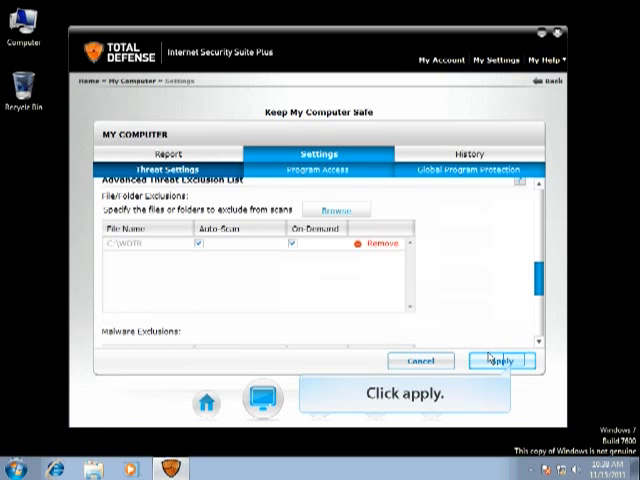
{"action": "left_click", "coordinate": [500, 360]}
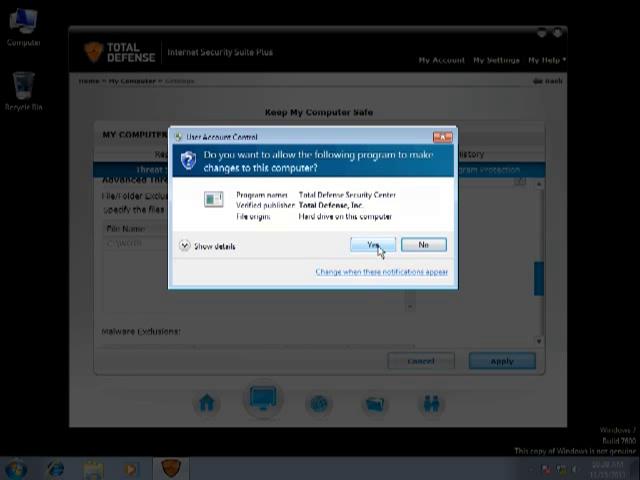
{"action": "left_click", "coordinate": [372, 244]}
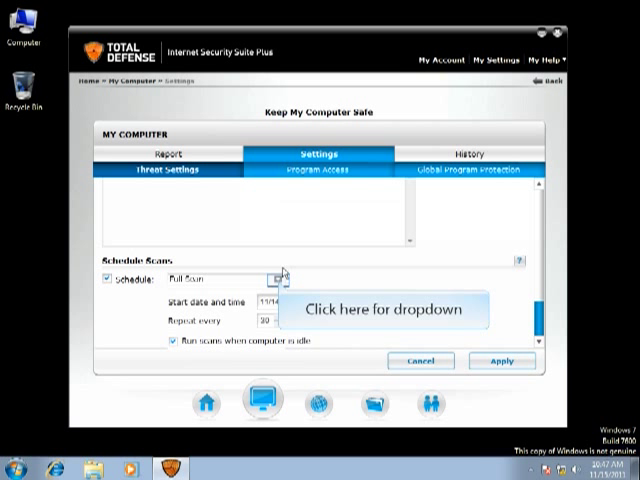
- Set the scheduled scan to Full Scan every 30 days with run-when-idle on and the schedule enabled
{"action": "left_click", "coordinate": [276, 280]}
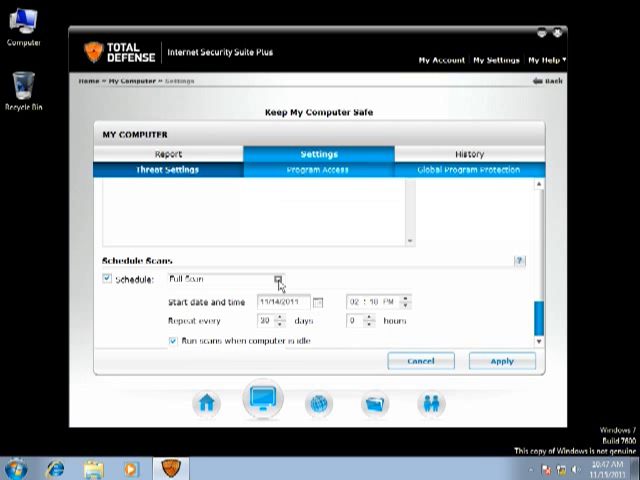
{"action": "left_click", "coordinate": [274, 278]}
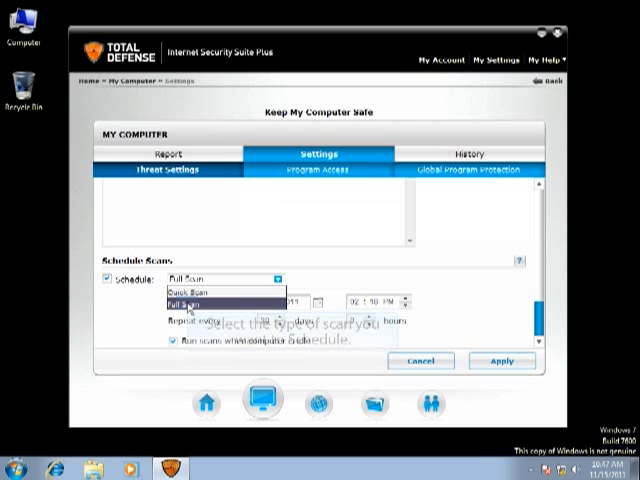
{"action": "left_click", "coordinate": [200, 300]}
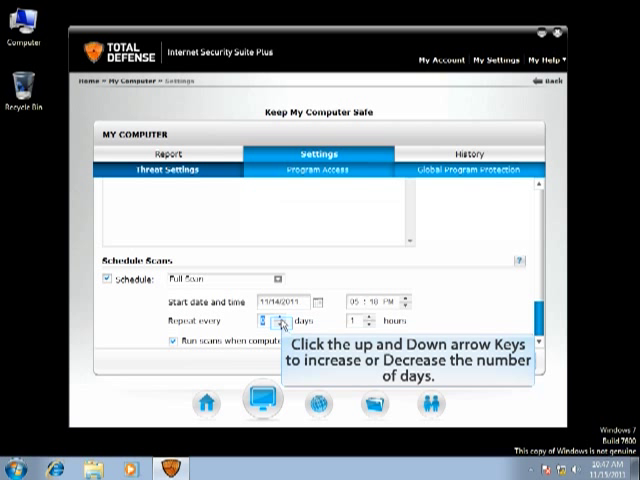
{"action": "left_click", "coordinate": [284, 320]}
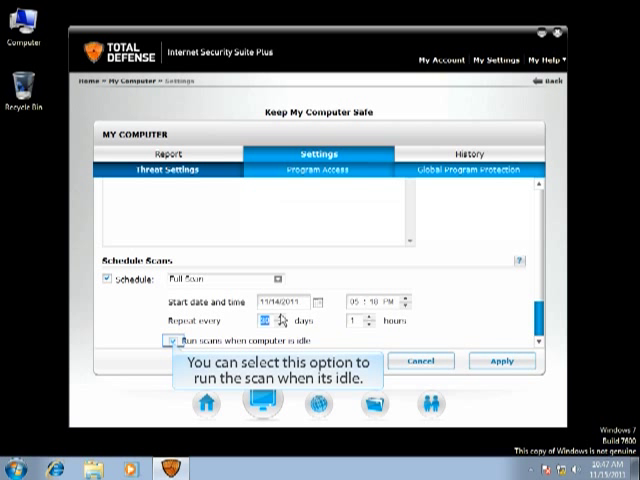
{"action": "left_click", "coordinate": [172, 344]}
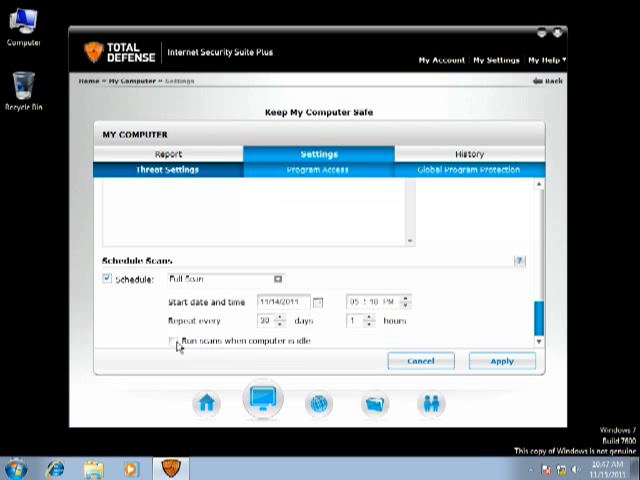
{"action": "left_click", "coordinate": [172, 344]}
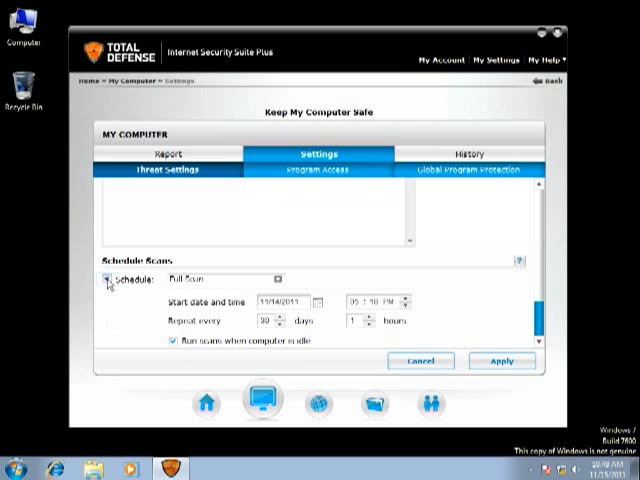
{"action": "mouse_move", "coordinate": [108, 278]}
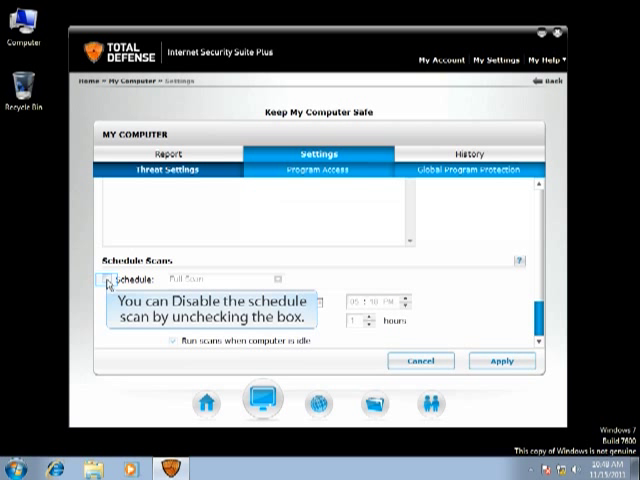
{"action": "left_click", "coordinate": [108, 278]}
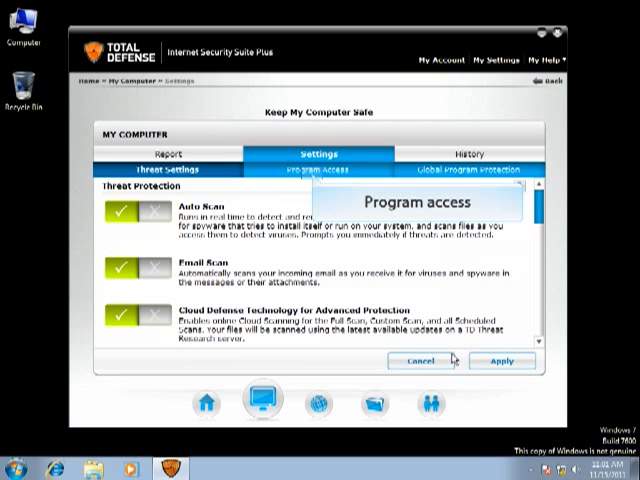
- In Program Access, add a new monitored program browsed from C: > Program Files
{"action": "left_click", "coordinate": [328, 168]}
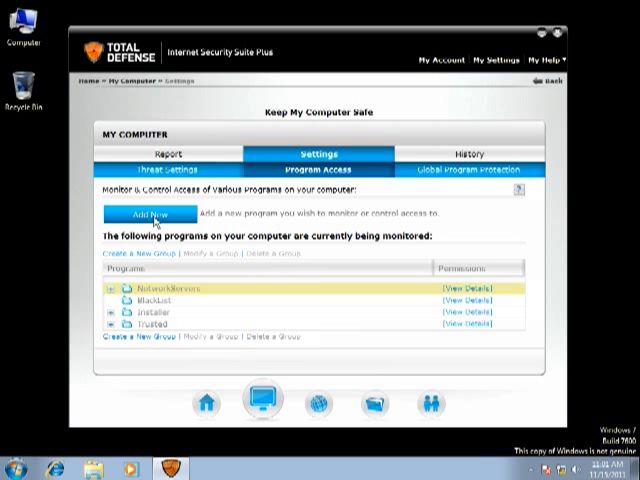
{"action": "left_click", "coordinate": [146, 214]}
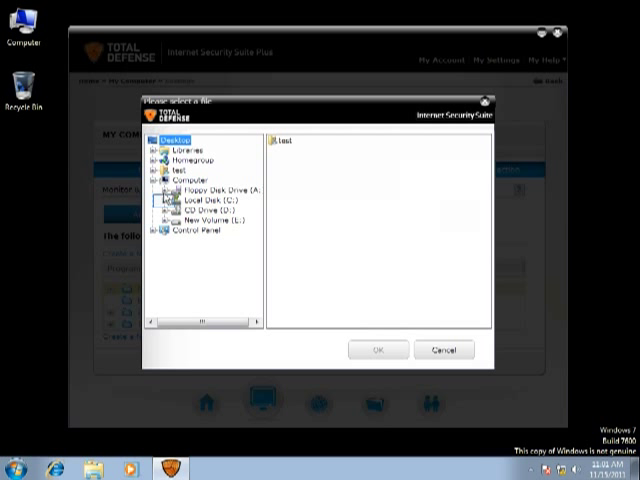
{"action": "left_click", "coordinate": [160, 200]}
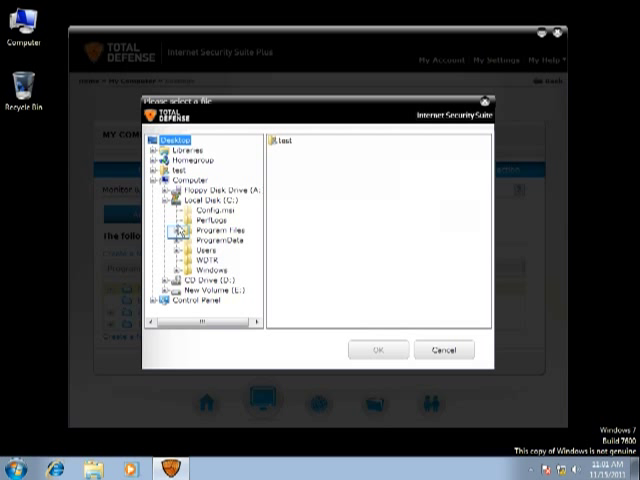
{"action": "left_click", "coordinate": [168, 230]}
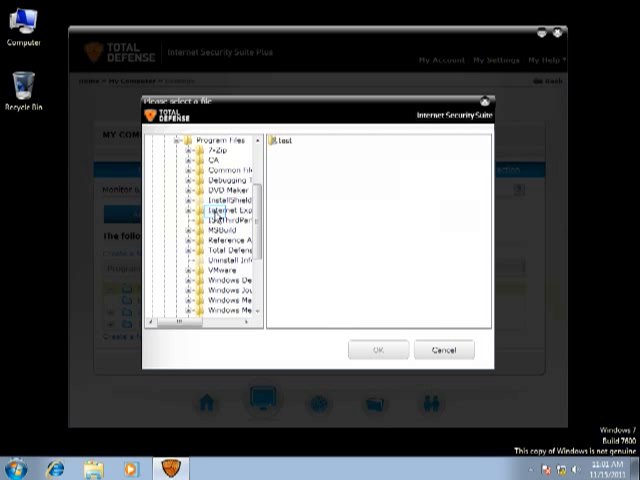
{"action": "left_click", "coordinate": [208, 218]}
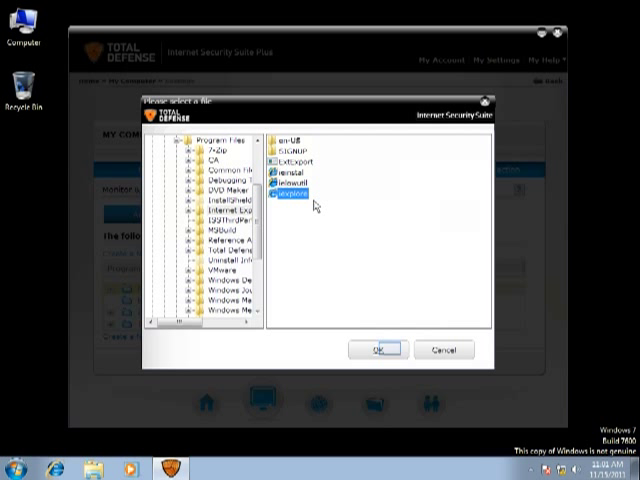
{"action": "left_click", "coordinate": [376, 348]}
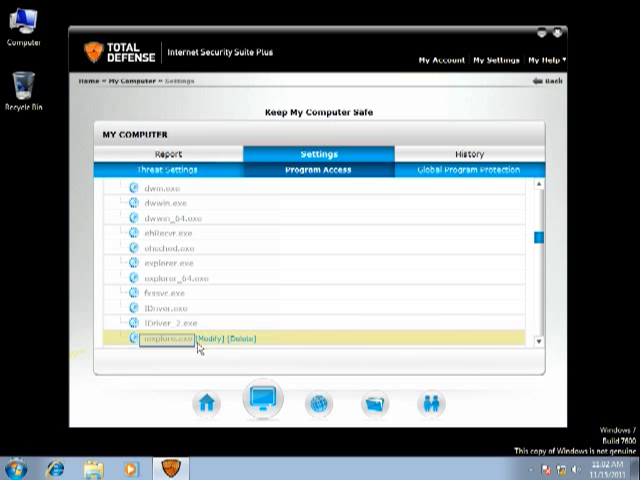
- Select the executable and assign it to a program group that sets its access permissions
{"action": "left_click", "coordinate": [208, 338]}
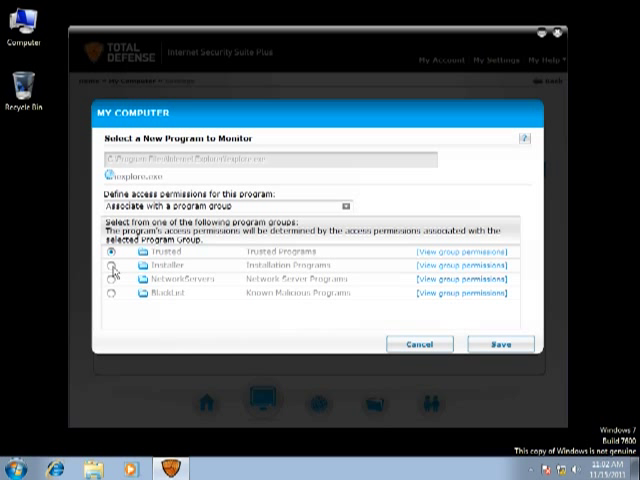
{"action": "left_click", "coordinate": [106, 264]}
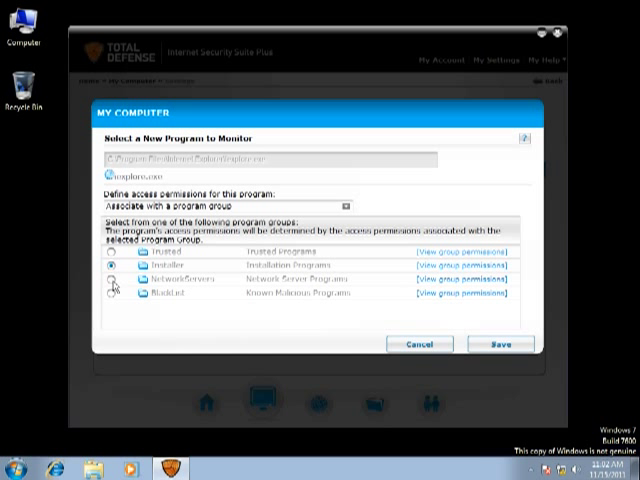
{"action": "left_click", "coordinate": [108, 276]}
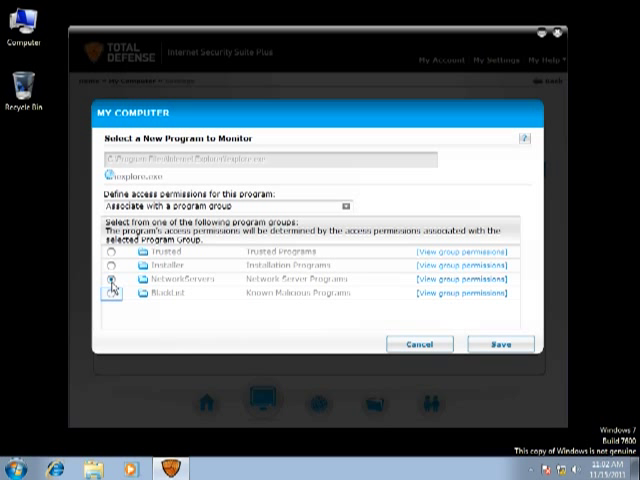
{"action": "left_click", "coordinate": [104, 250]}
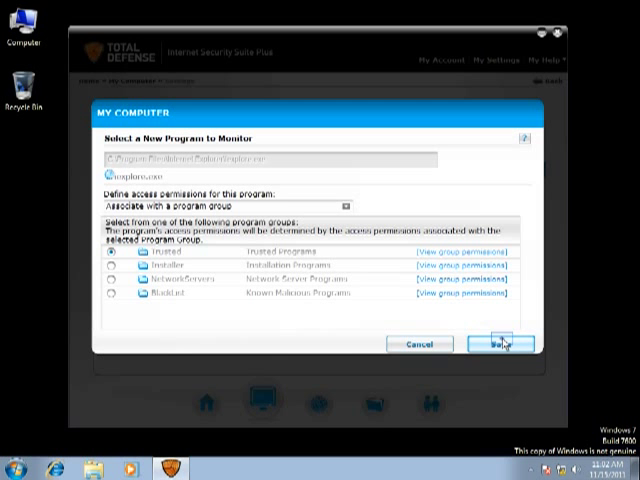
- Save the monitored program, then switch Registry Protection on under Global Program Protection and apply
{"action": "left_click", "coordinate": [500, 344]}
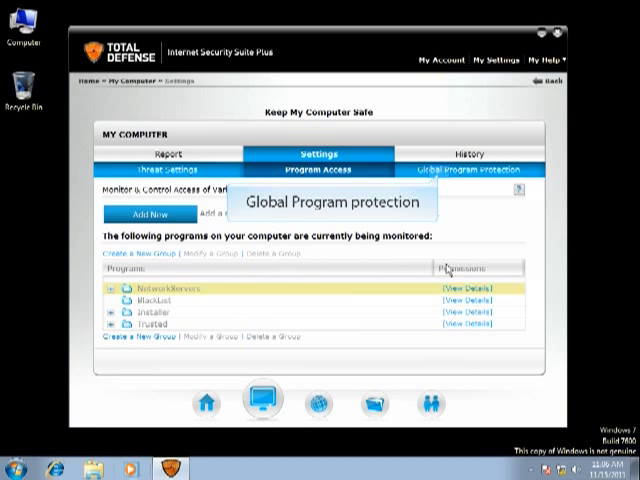
{"action": "left_click", "coordinate": [472, 168]}
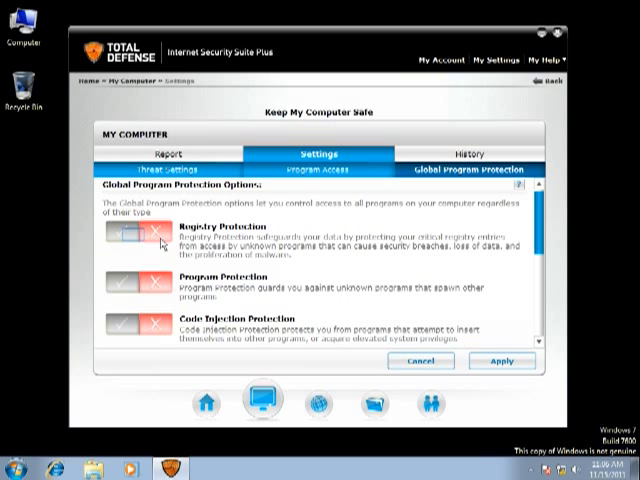
{"action": "left_click", "coordinate": [130, 236]}
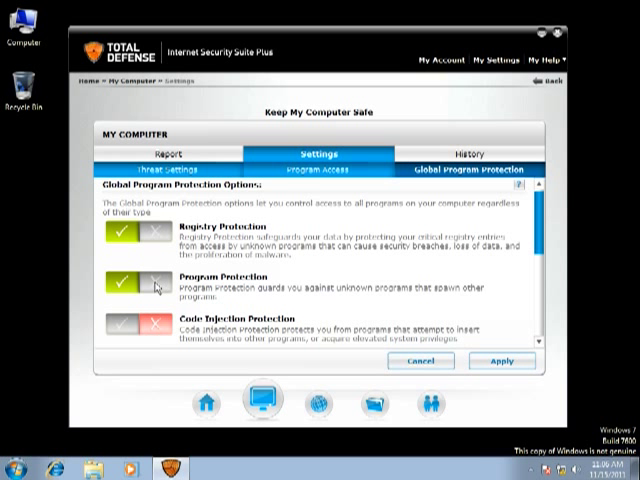
{"action": "left_click", "coordinate": [156, 288]}
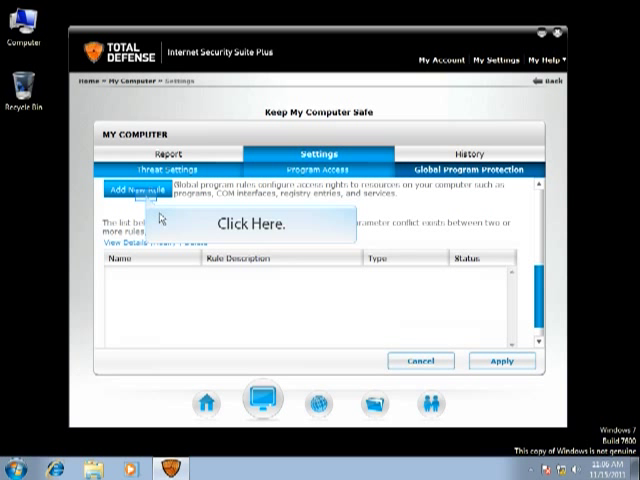
- Start a new File Access Rule wizard and enter the rule name and description
{"action": "left_click", "coordinate": [128, 192]}
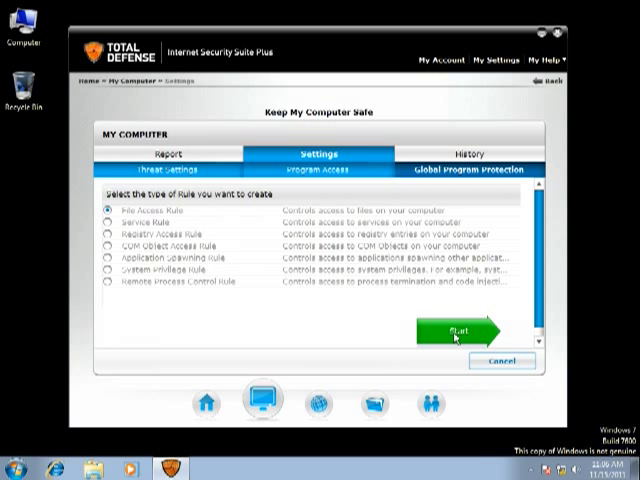
{"action": "left_click", "coordinate": [448, 332]}
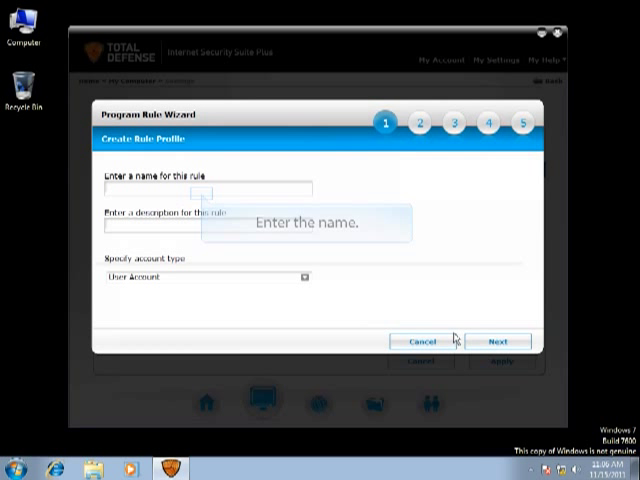
{"action": "mouse_move", "coordinate": [208, 234]}
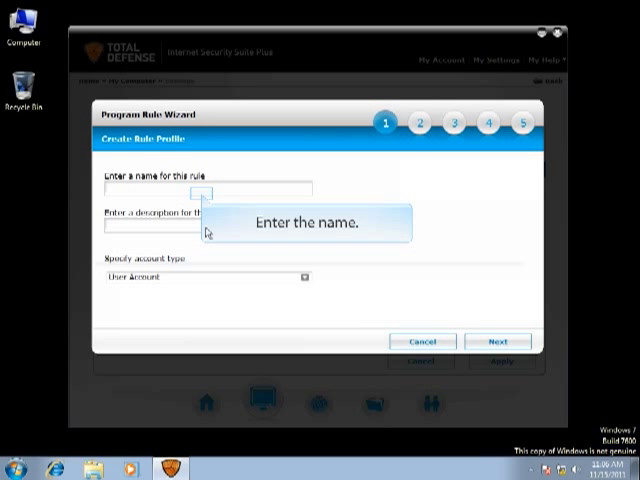
{"action": "type", "text": "il"}
{"action": "left_click", "coordinate": [208, 224]}
{"action": "type", "text": "IP"}
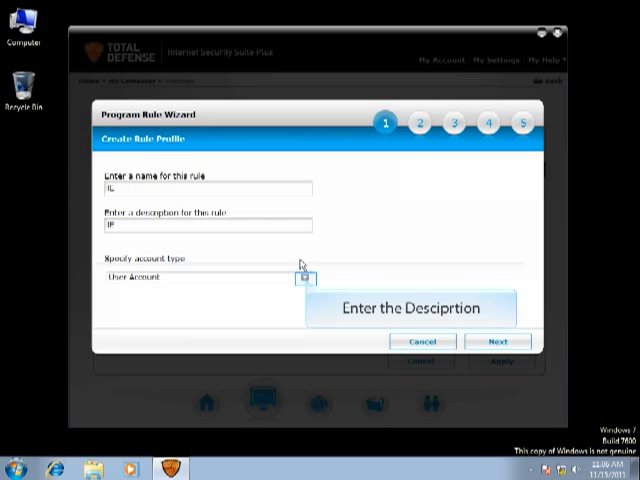
{"action": "left_click", "coordinate": [302, 278]}
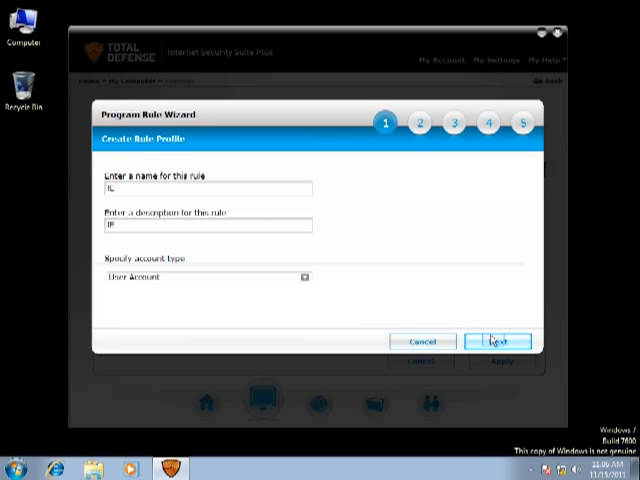
- On the Set object step, choose 'Create a new object' and name it IN
{"action": "left_click", "coordinate": [496, 340]}
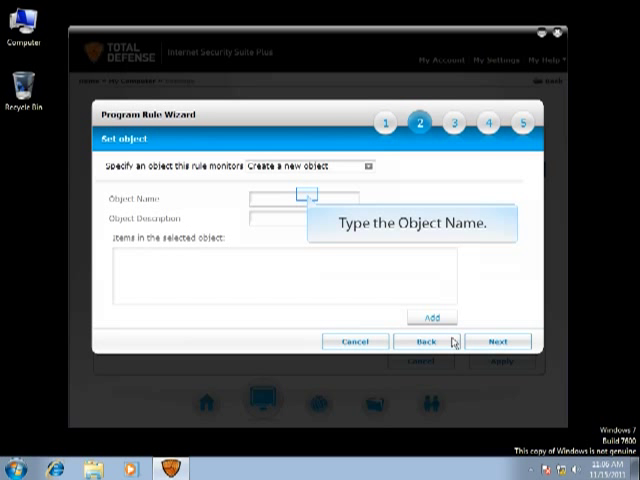
{"action": "mouse_move", "coordinate": [308, 200]}
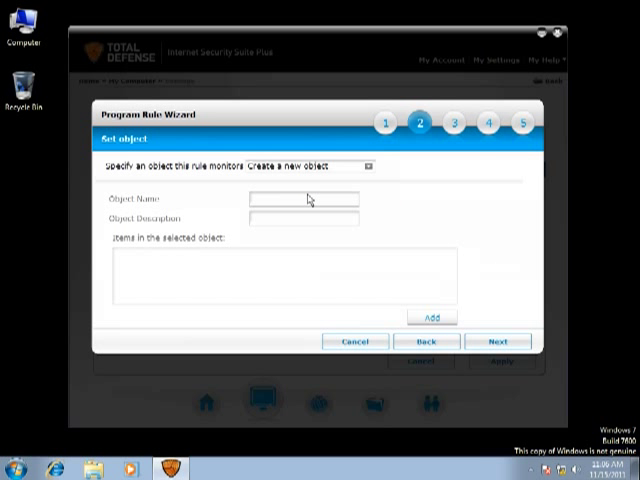
{"action": "left_click", "coordinate": [300, 200]}
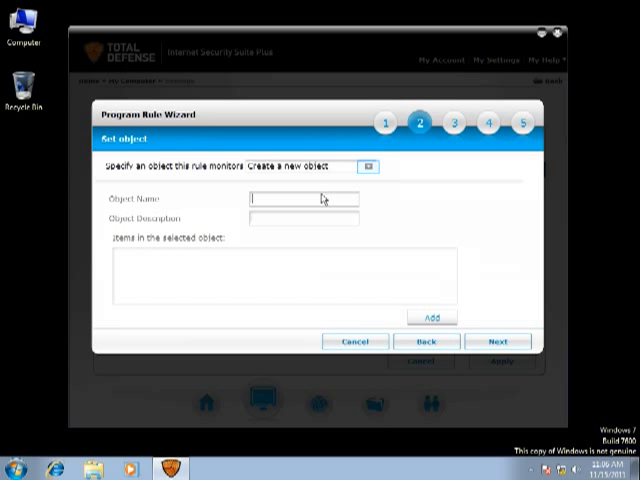
{"action": "left_click", "coordinate": [372, 166]}
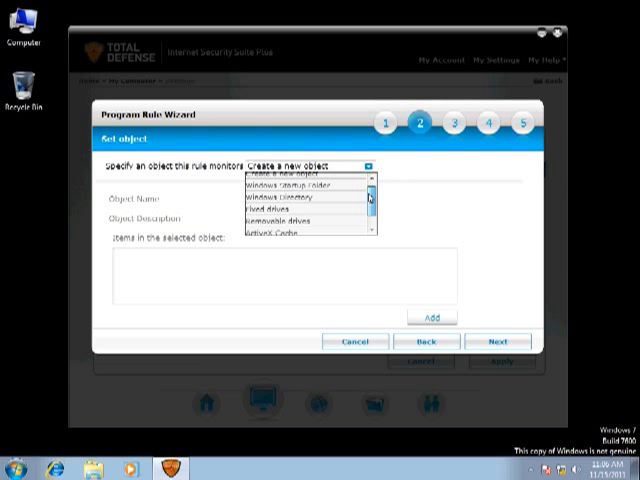
{"action": "scroll", "scroll_direction": "down", "scroll_amount": 3}
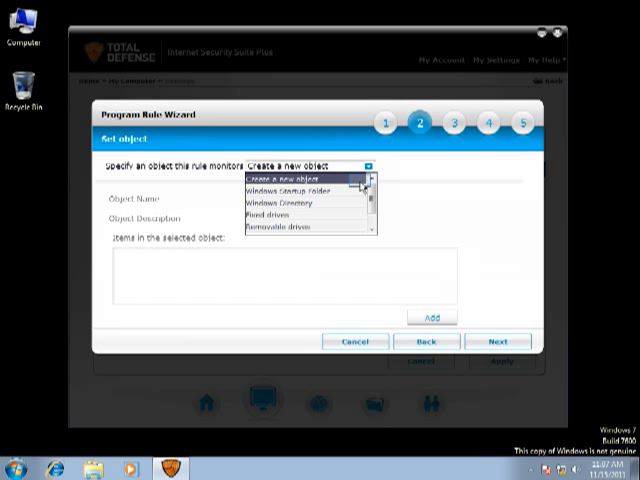
{"action": "left_click", "coordinate": [300, 166]}
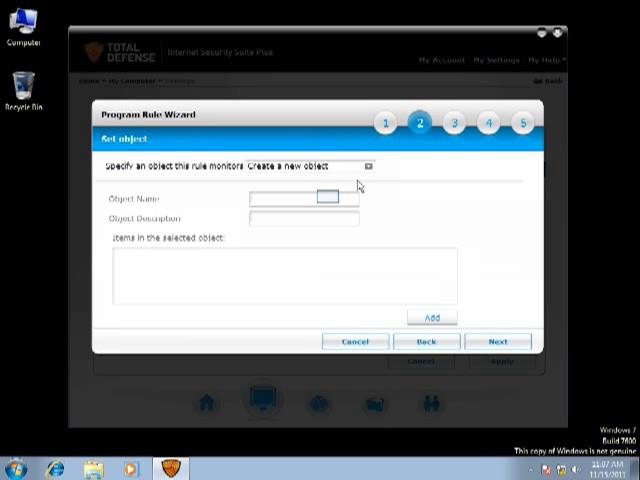
{"action": "type", "text": "IN"}
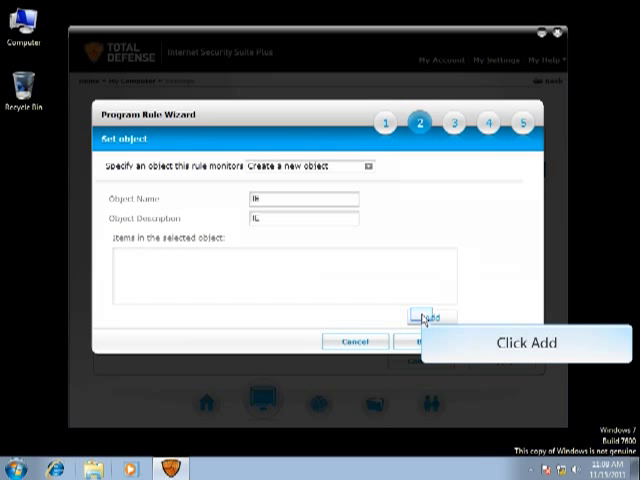
- Add a program file from Computer > Local Disk > Program Files to the object's items
{"action": "left_click", "coordinate": [424, 318]}
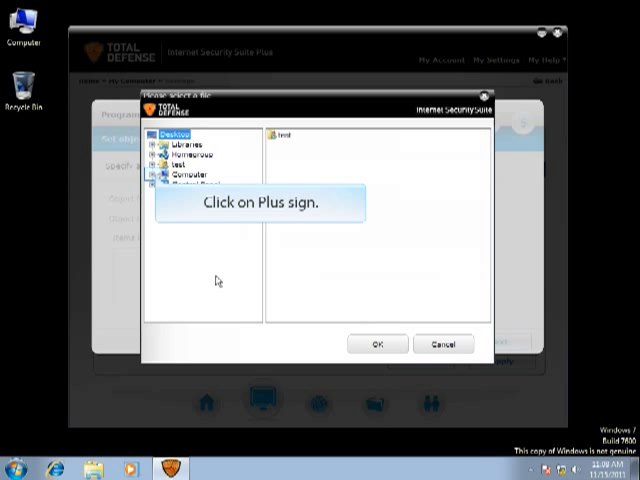
{"action": "left_click", "coordinate": [162, 176]}
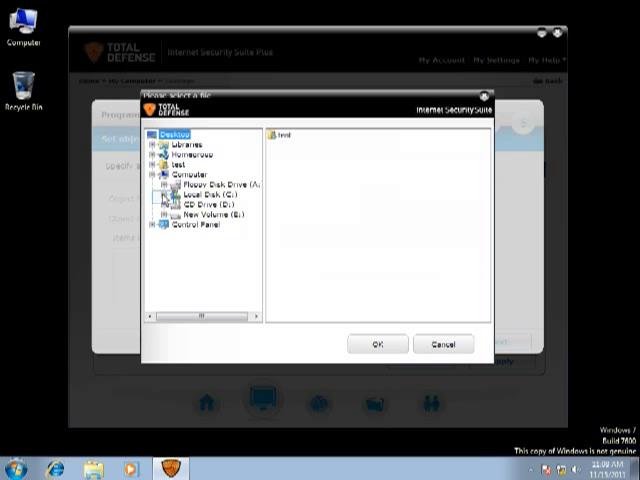
{"action": "left_click", "coordinate": [170, 192]}
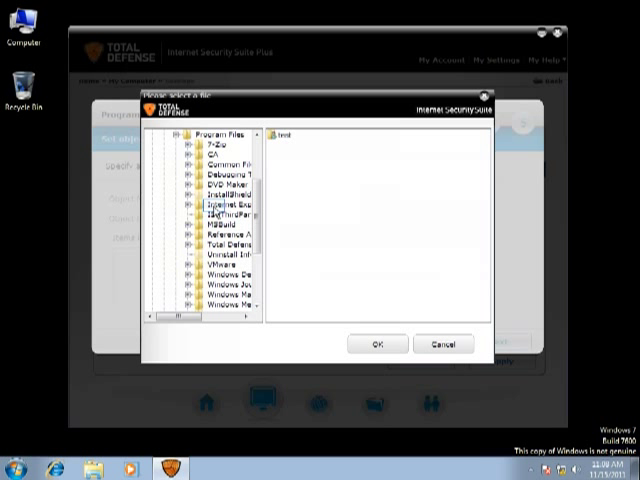
{"action": "left_click", "coordinate": [216, 212]}
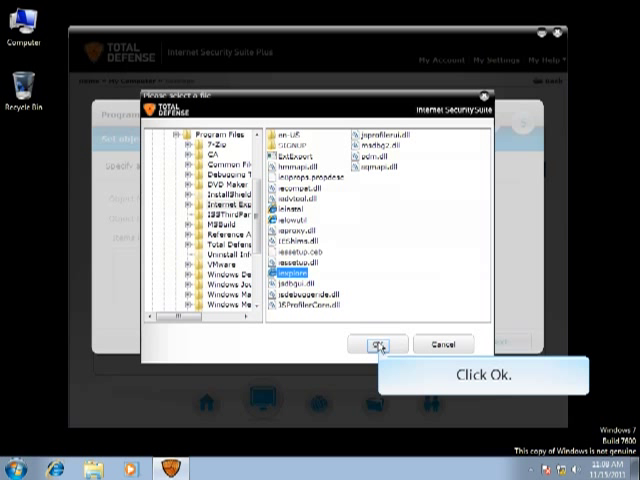
{"action": "left_click", "coordinate": [378, 344]}
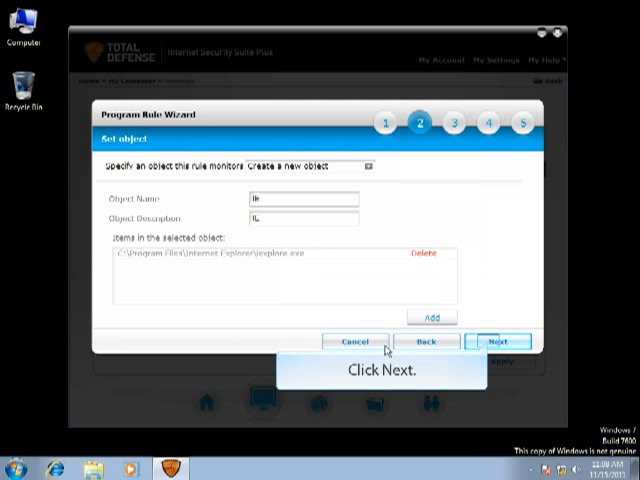
- Keep read, create, write and delete access on Allow and log all their access requests
{"action": "left_click", "coordinate": [502, 340]}
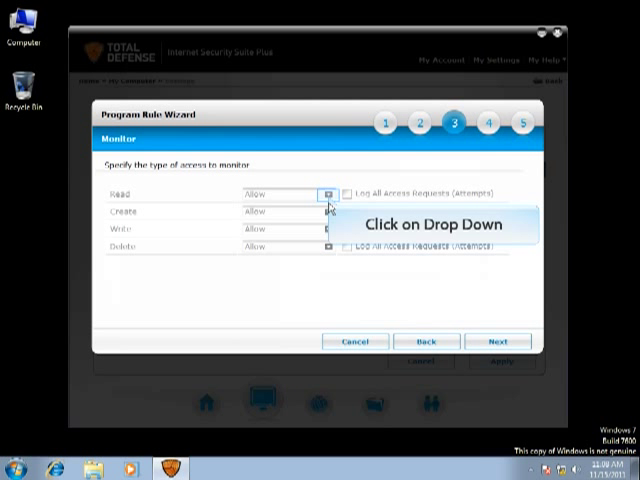
{"action": "left_click", "coordinate": [328, 194]}
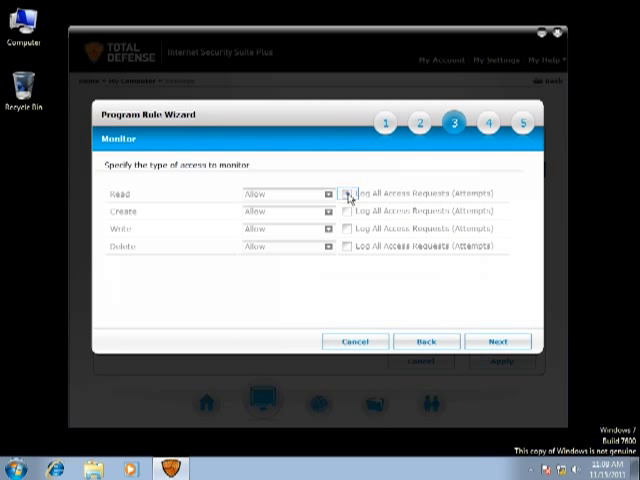
{"action": "left_click", "coordinate": [350, 192]}
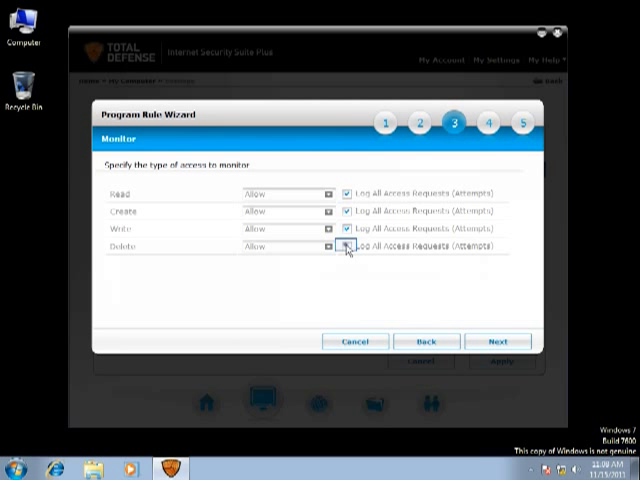
{"action": "left_click", "coordinate": [348, 246]}
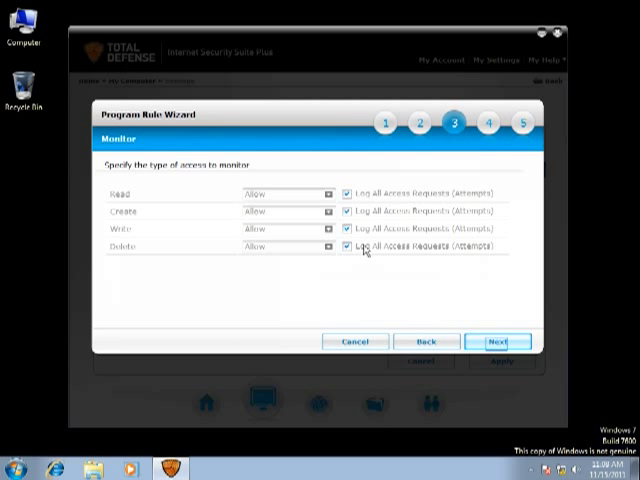
- Keep the schedule on 'Run always', finish the program rule and close the wizard
{"action": "left_click", "coordinate": [500, 342]}
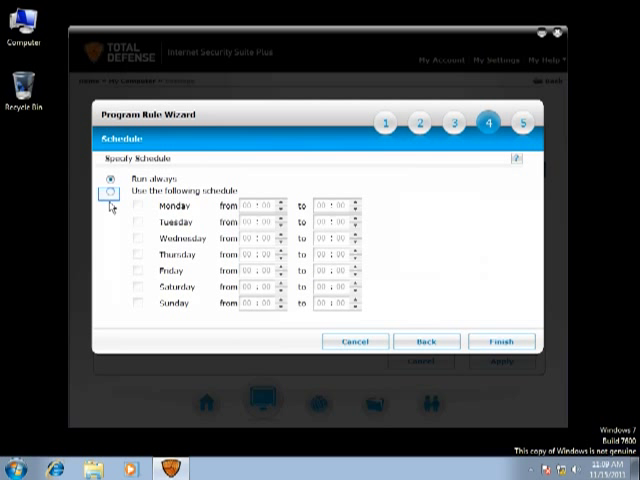
{"action": "left_click", "coordinate": [104, 188]}
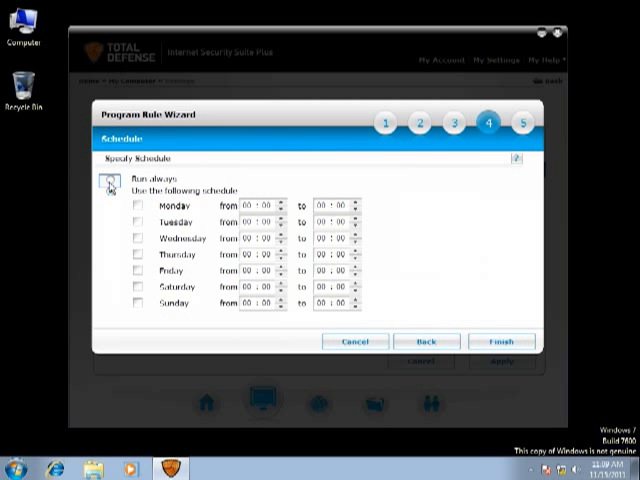
{"action": "left_click", "coordinate": [112, 190]}
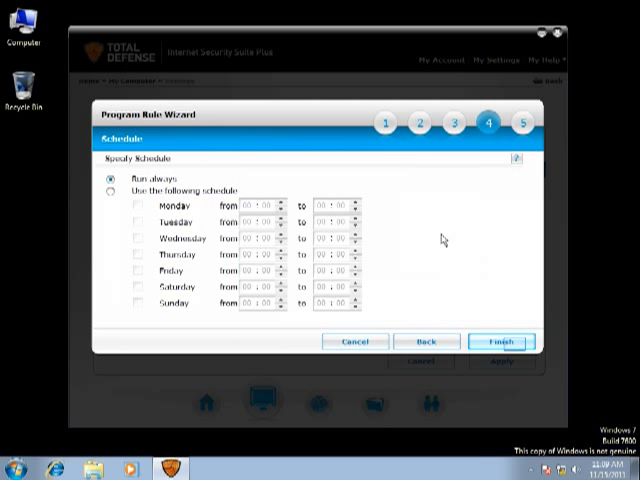
{"action": "left_click", "coordinate": [498, 340]}
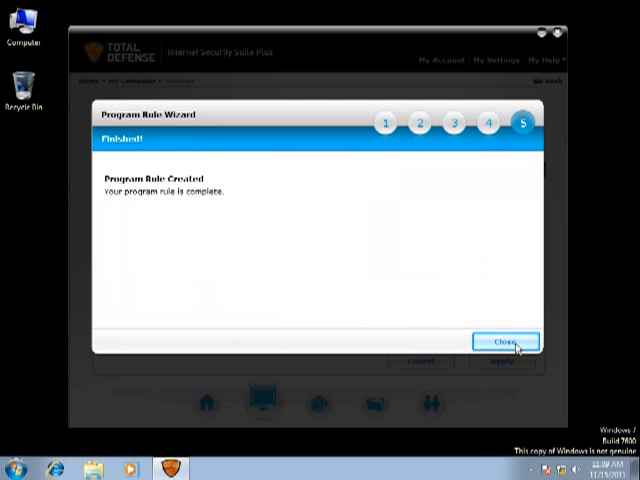
{"action": "left_click", "coordinate": [504, 340]}
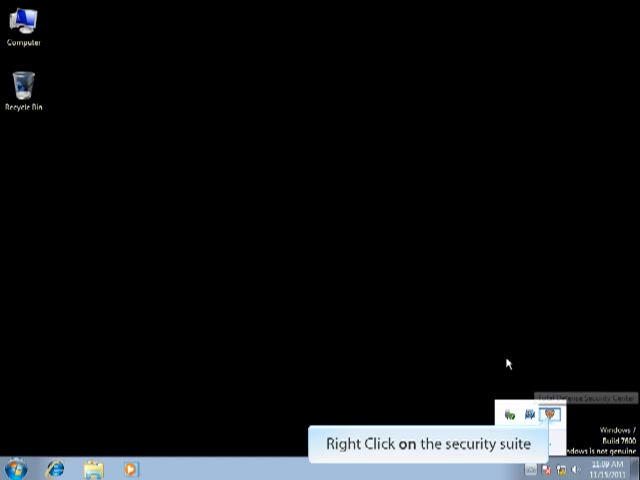
- From the Total Defense tray shield's My Computer menu, choose Enable Snooze
{"action": "right_click", "coordinate": [548, 412]}
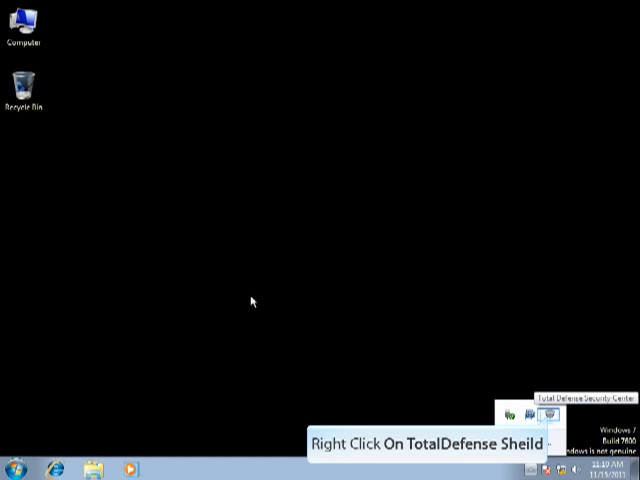
{"action": "right_click", "coordinate": [548, 414]}
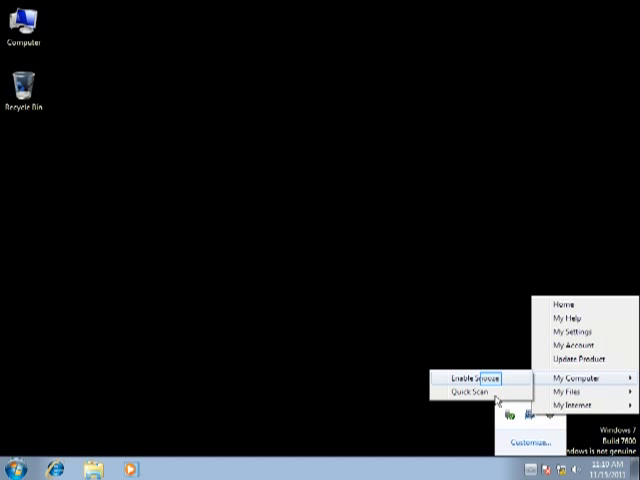
{"action": "left_click", "coordinate": [478, 380]}
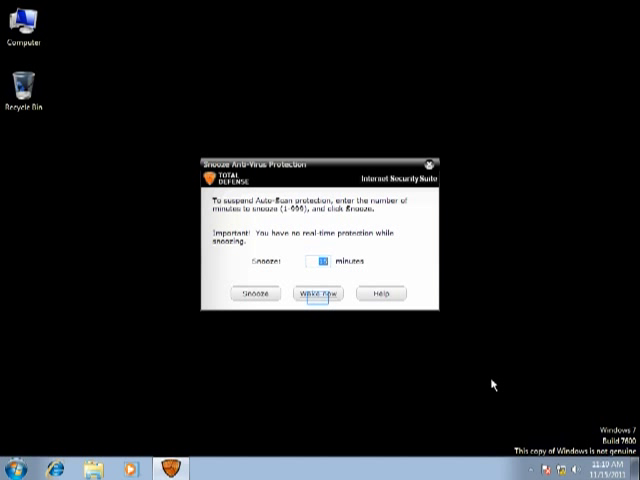